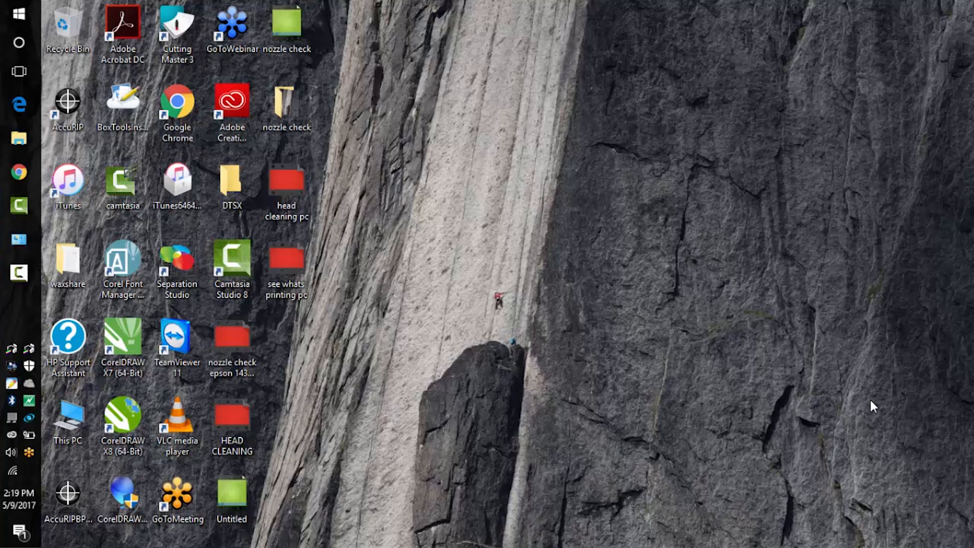
# - Search Windows for 'devices' to surface the Devices and Printers match
pyautogui.click(18, 43)
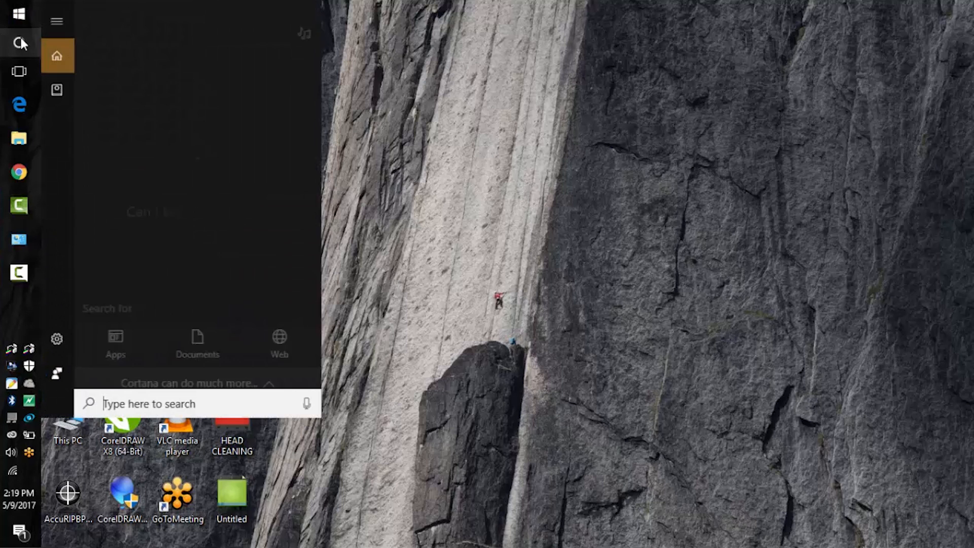
pyautogui.write('devices')
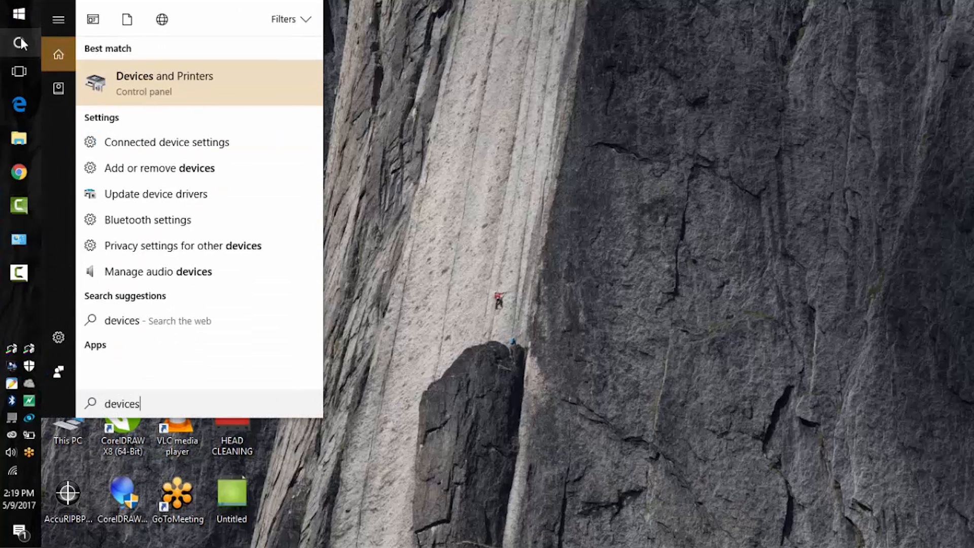
# - From Devices and Printers, bring up Printer properties for the EPSON Artisan 1430 Series
pyautogui.click(164, 83)
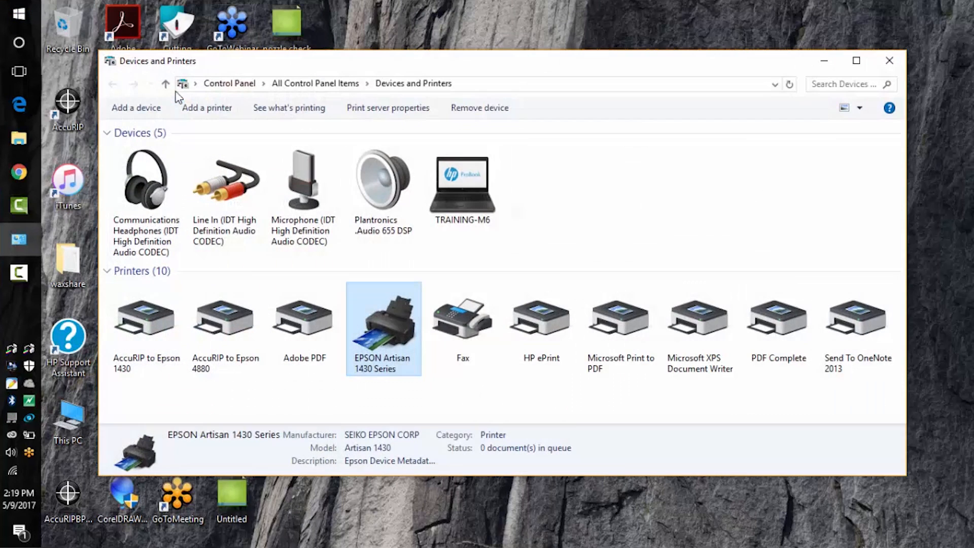
pyautogui.moveTo(350, 297)
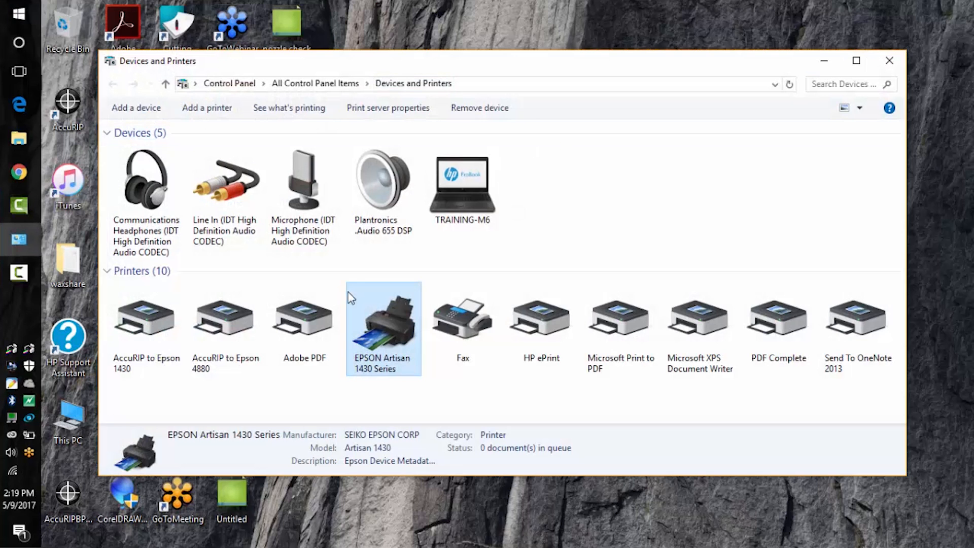
pyautogui.rightClick(382, 323)
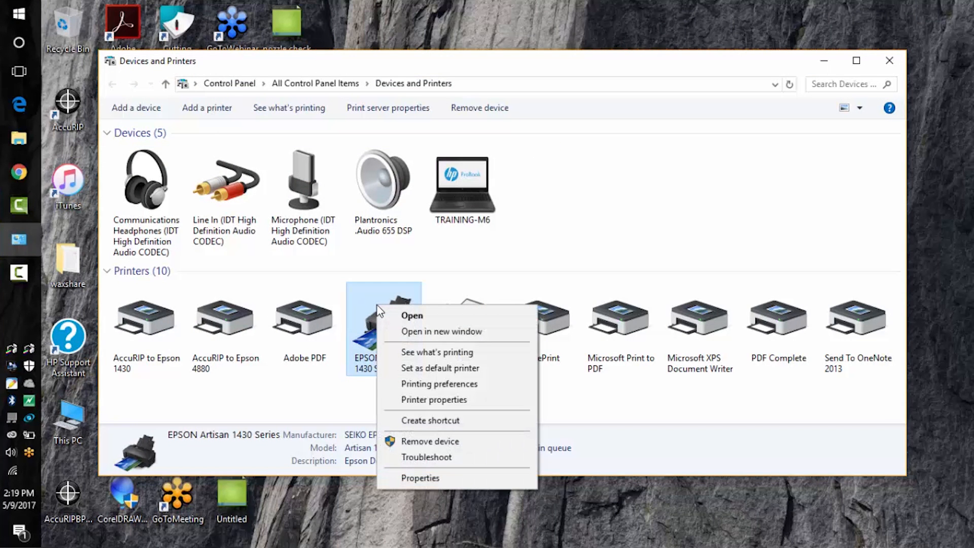
pyautogui.click(435, 400)
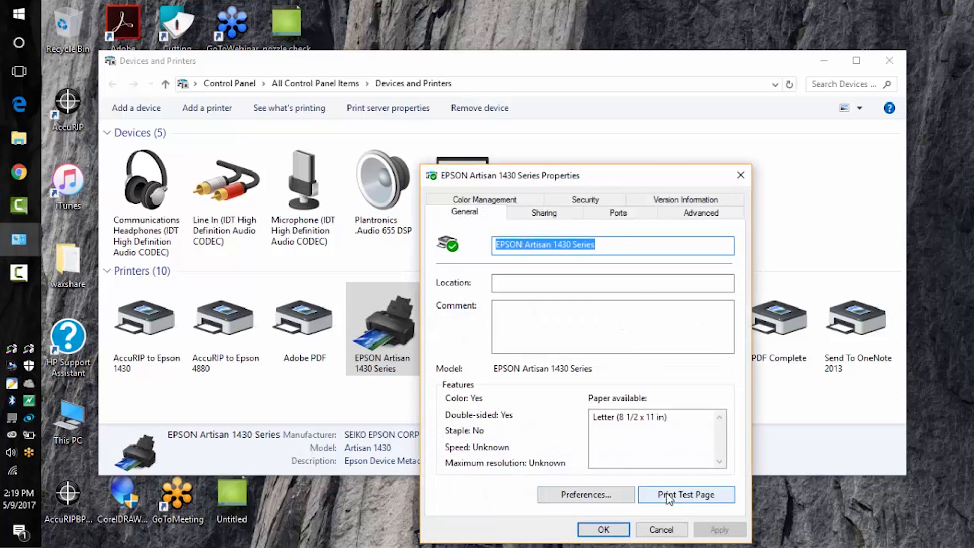
pyautogui.click(686, 494)
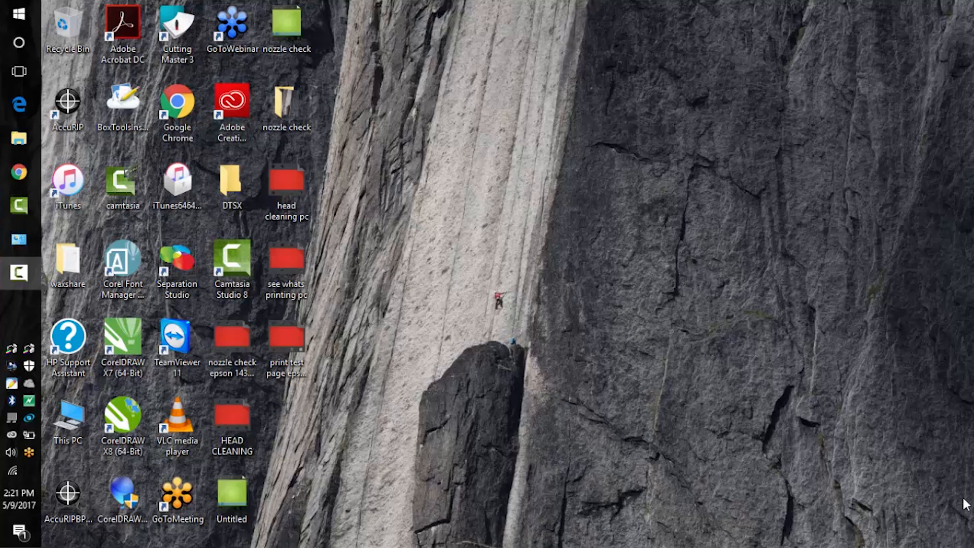
pyautogui.moveTo(20, 98)
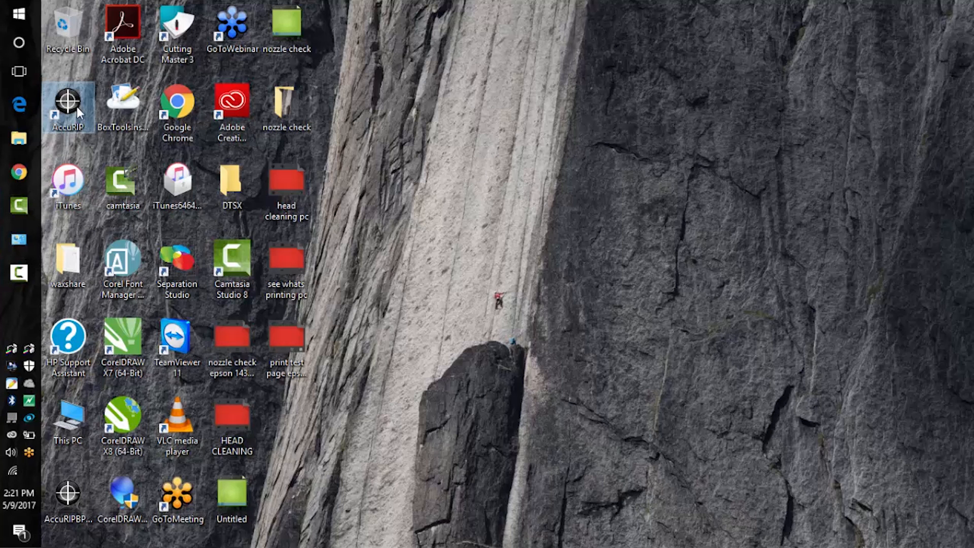
pyautogui.moveTo(68, 103)
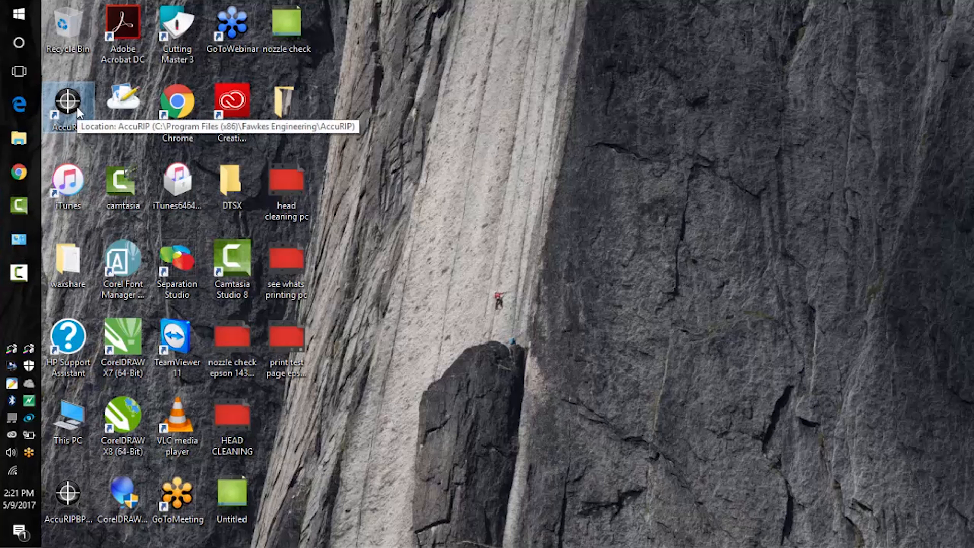
# - Launch AccuRIP, dismiss the Droplet Weight notice and send its Test Print to the Epson
pyautogui.doubleClick(68, 100)
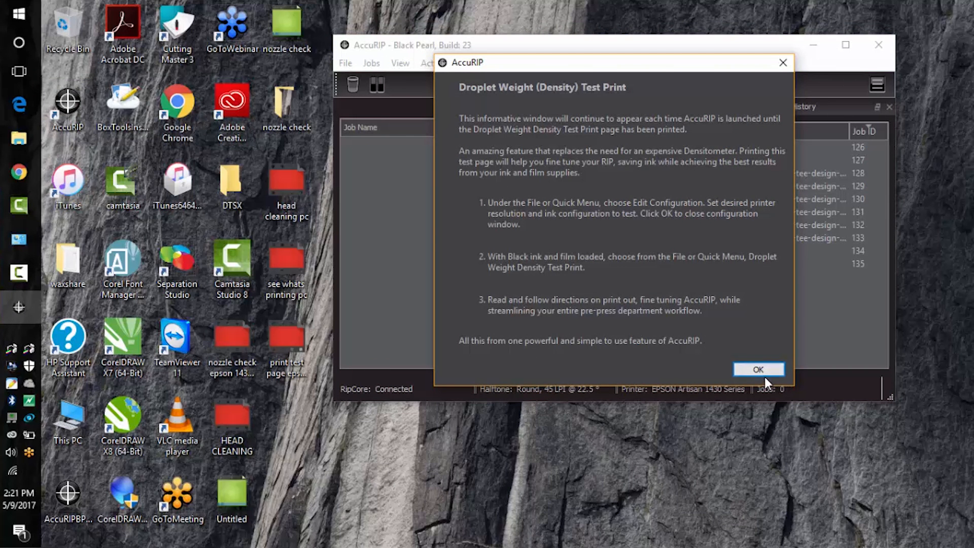
pyautogui.click(345, 63)
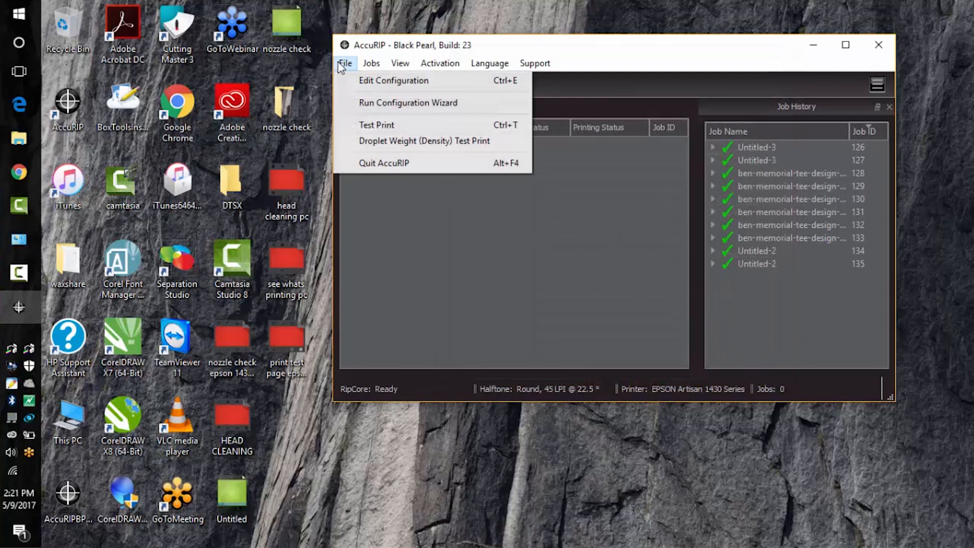
pyautogui.click(345, 63)
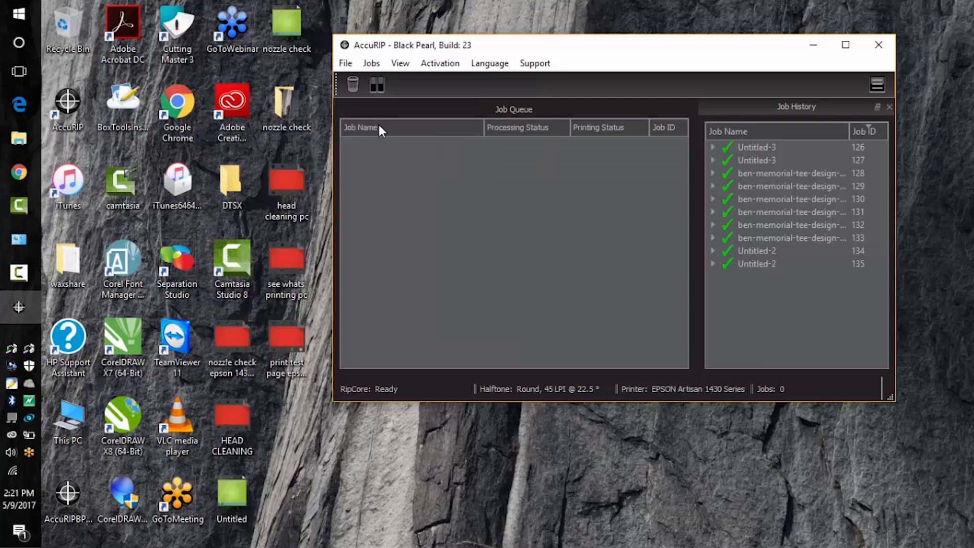